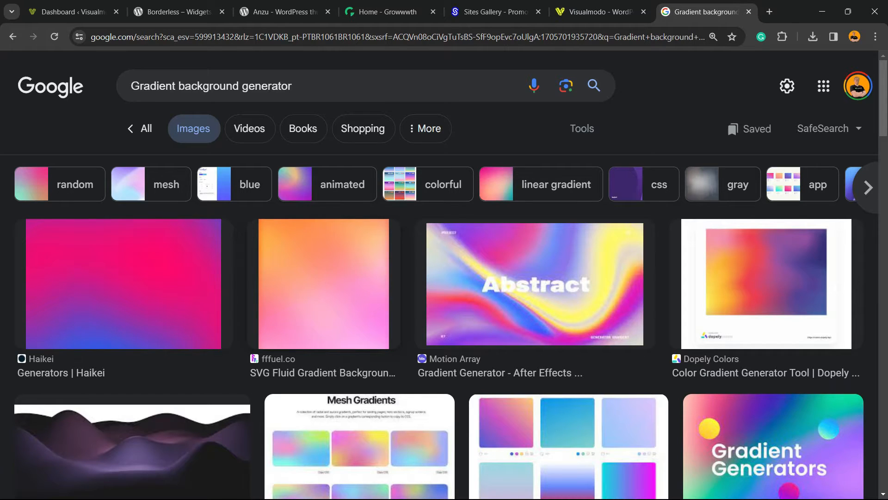
Start a new blank page from Pages > Add New Page in the WordPress admin.
{"action": "scroll", "scroll_direction": "down", "scroll_amount": 3}
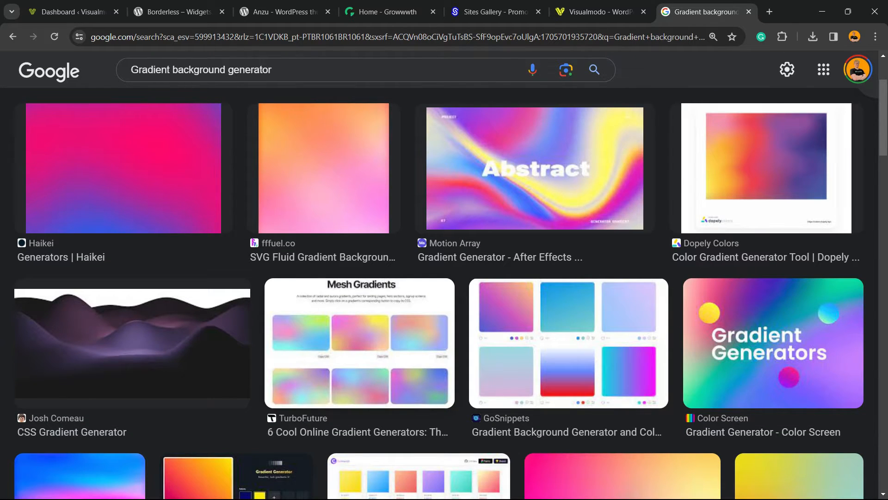
{"action": "scroll", "scroll_direction": "down", "scroll_amount": 3}
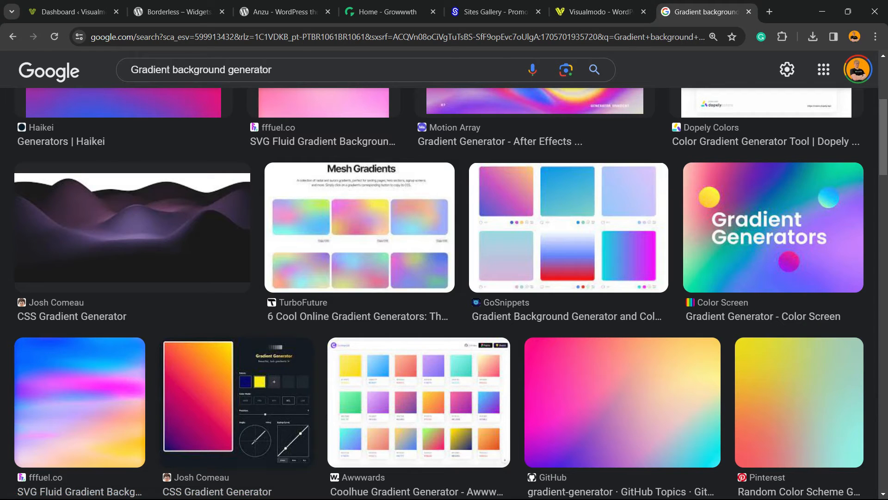
{"action": "left_click", "coordinate": [67, 11]}
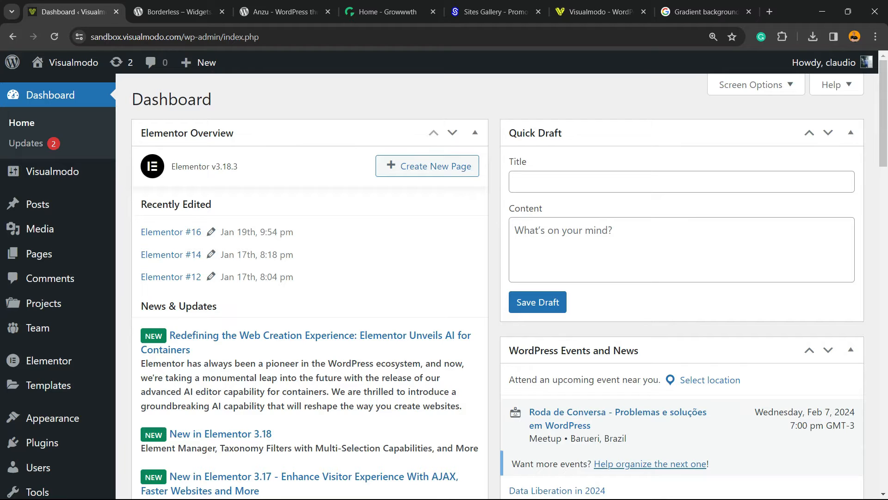
{"action": "mouse_move", "coordinate": [39, 204]}
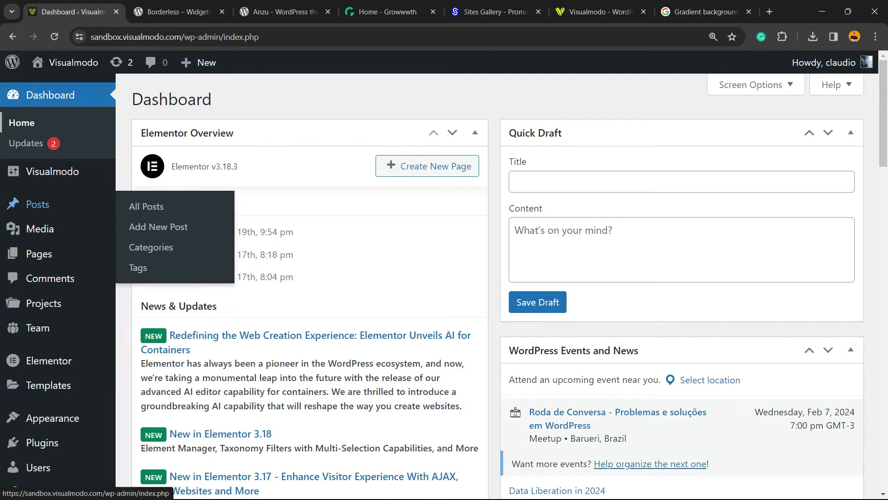
{"action": "mouse_move", "coordinate": [40, 254]}
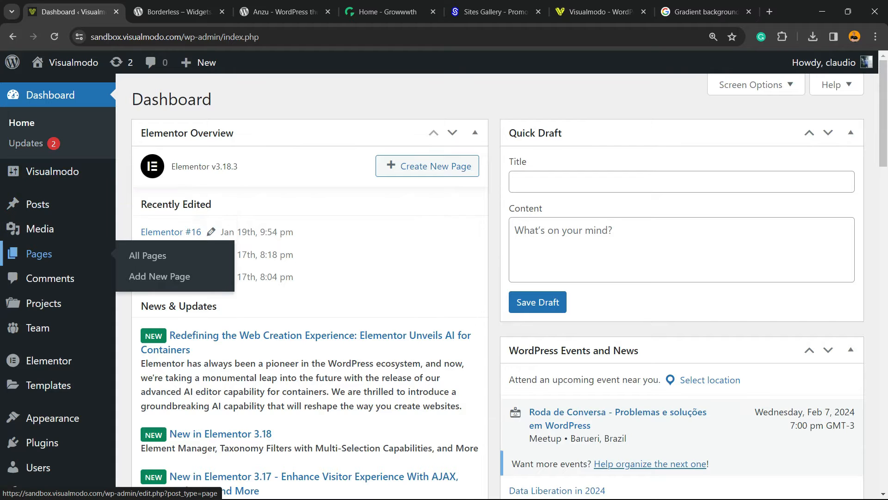
{"action": "mouse_move", "coordinate": [159, 276]}
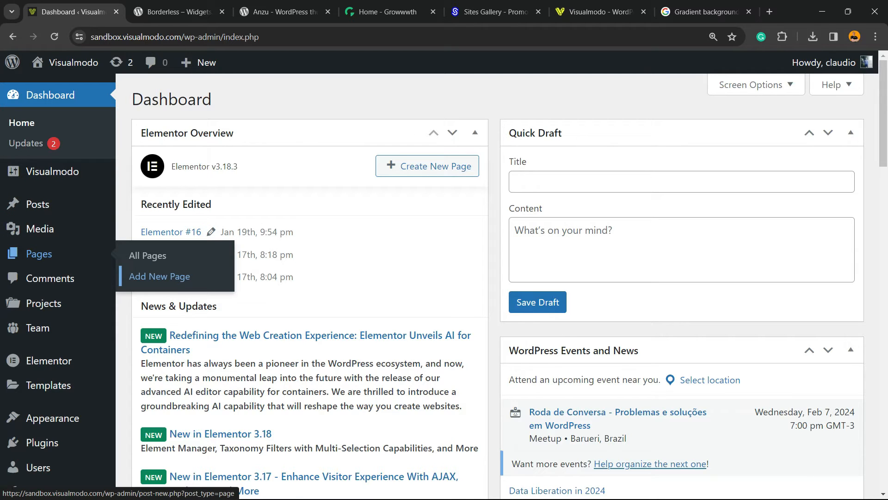
{"action": "left_click", "coordinate": [160, 276]}
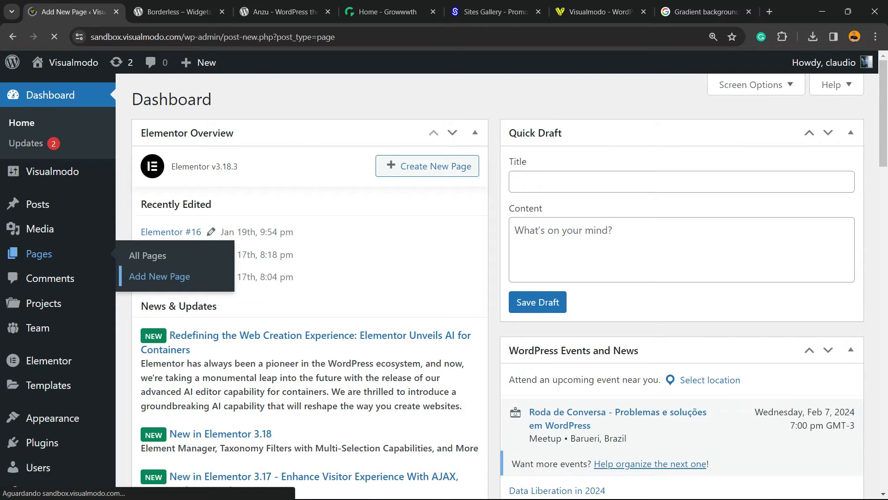
{"action": "left_click", "coordinate": [159, 277]}
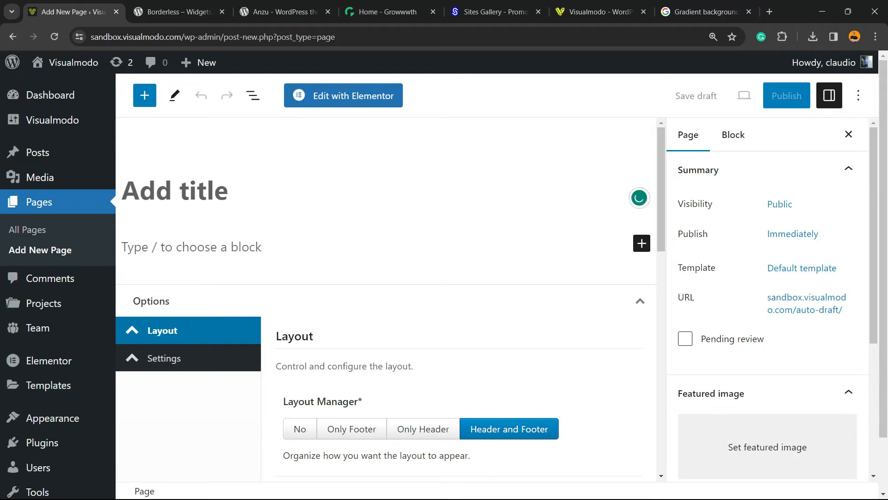
Launch the page in Elementor and add a single-column section at the top.
{"action": "left_click", "coordinate": [343, 95]}
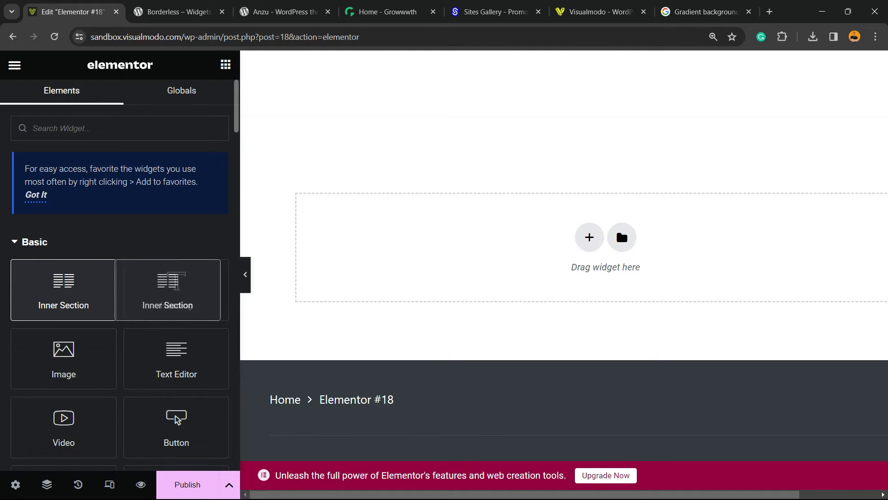
{"action": "left_click_drag", "start_coordinate": [169, 289], "coordinate": [381, 253]}
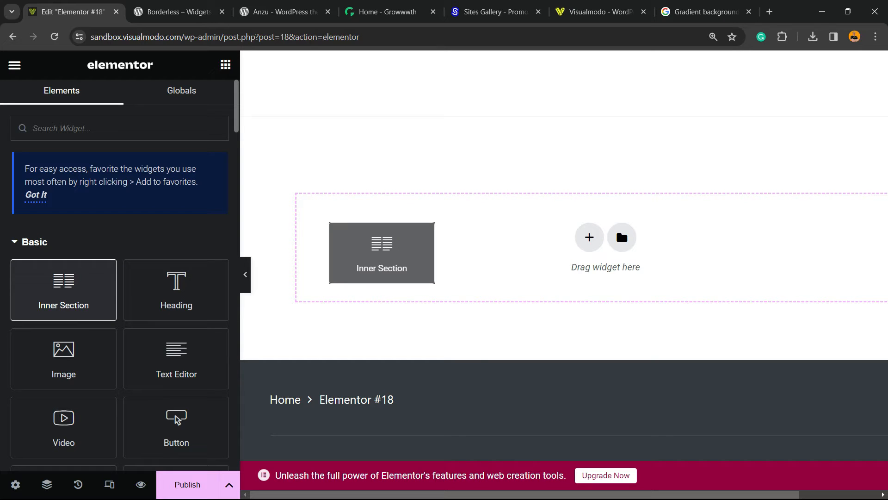
{"action": "left_click_drag", "start_coordinate": [381, 253], "coordinate": [461, 247]}
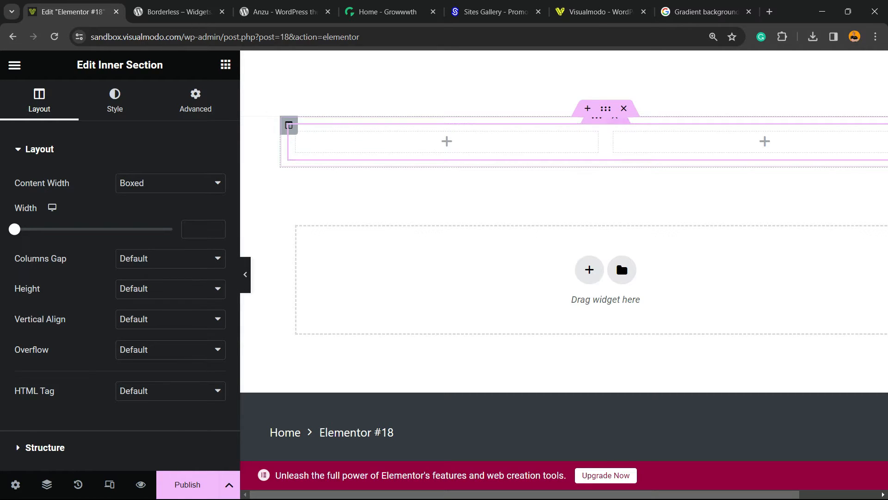
{"action": "left_click", "coordinate": [588, 269]}
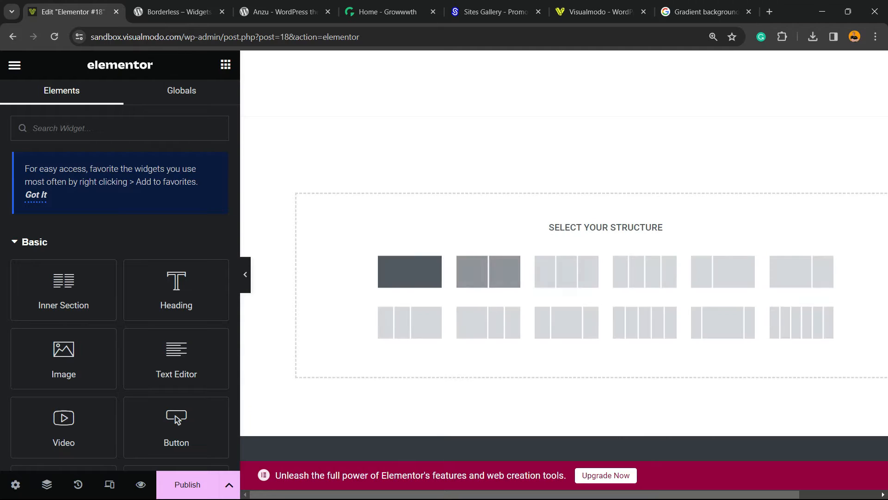
{"action": "left_click", "coordinate": [409, 272]}
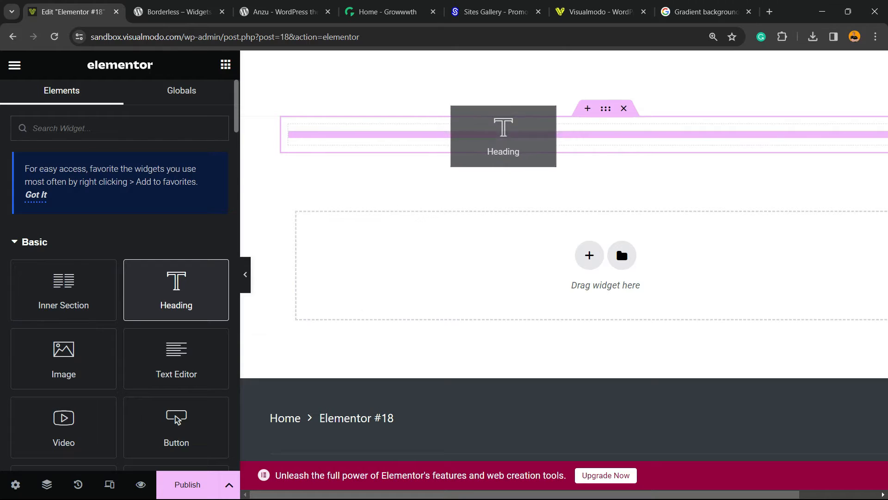
Place a Heading widget in the section with white text at 91 px font size.
{"action": "left_click", "coordinate": [502, 136]}
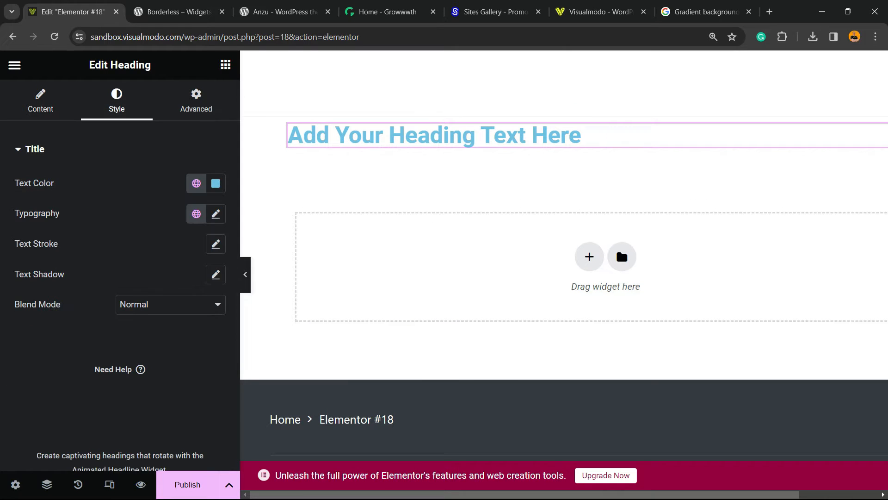
{"action": "left_click", "coordinate": [216, 184]}
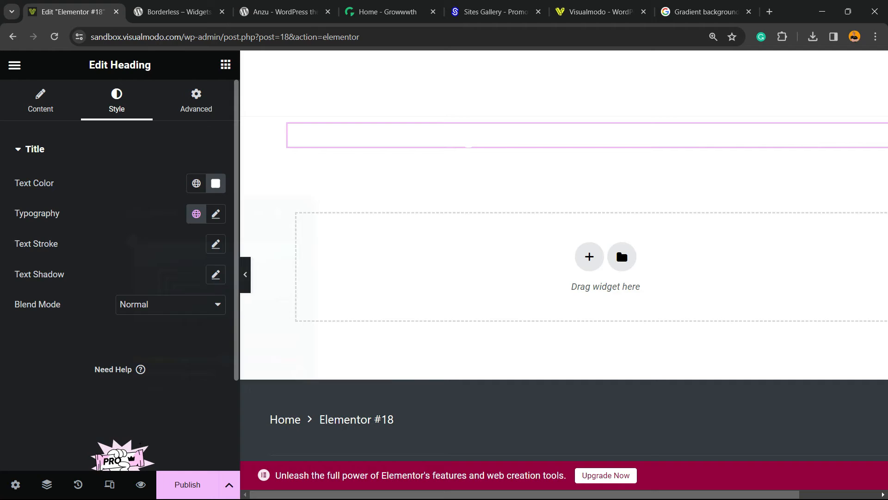
{"action": "left_click", "coordinate": [216, 214]}
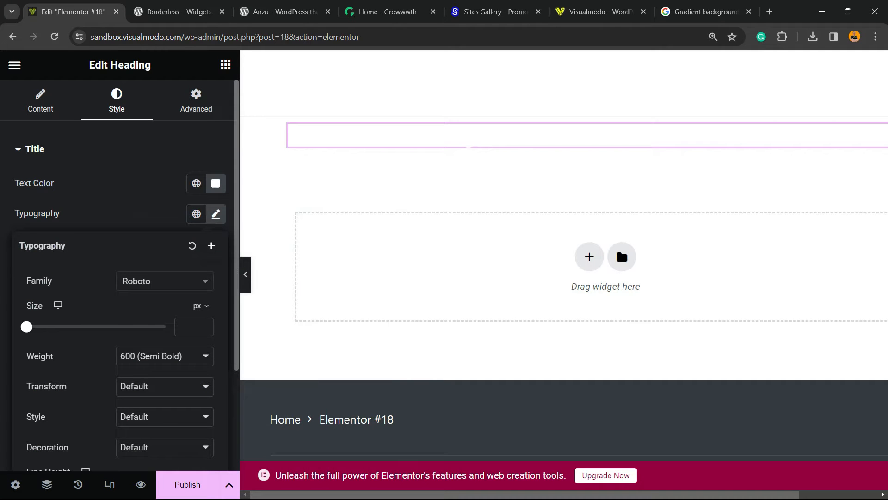
{"action": "left_click_drag", "start_coordinate": [26, 326], "coordinate": [87, 327]}
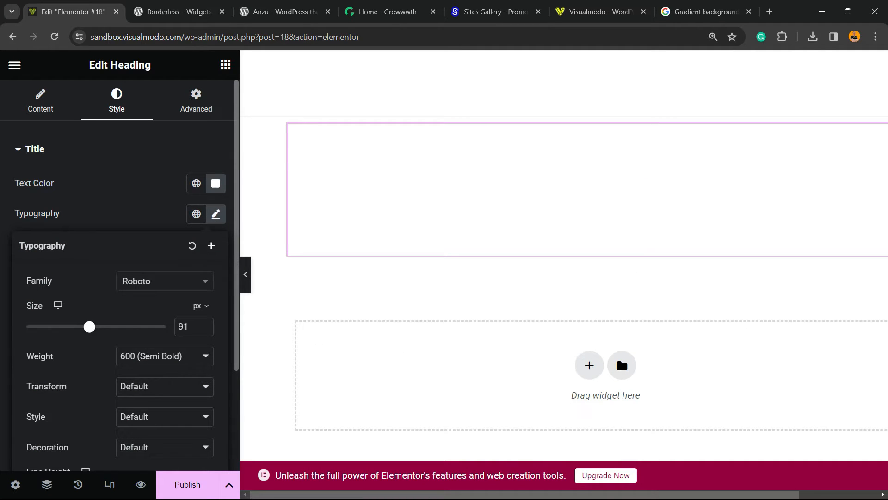
{"action": "left_click", "coordinate": [40, 101]}
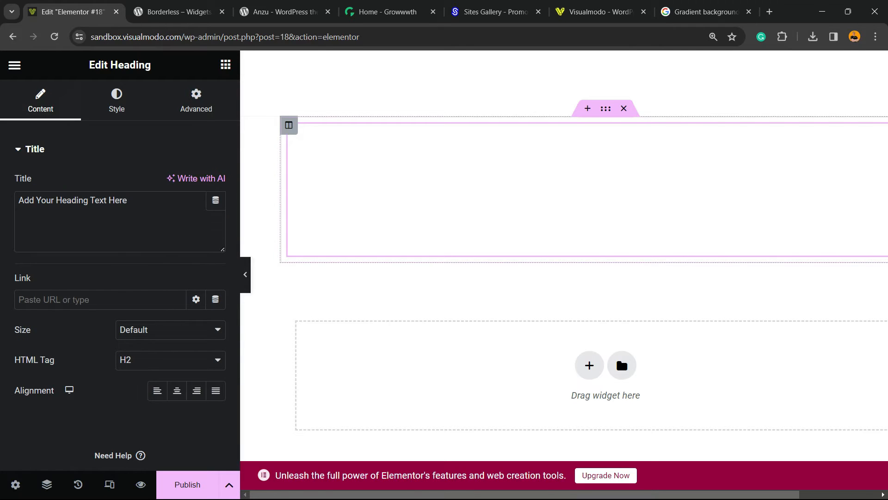
Select the heading's section and set Stretch Section to Yes for full page width.
{"action": "left_click", "coordinate": [289, 125]}
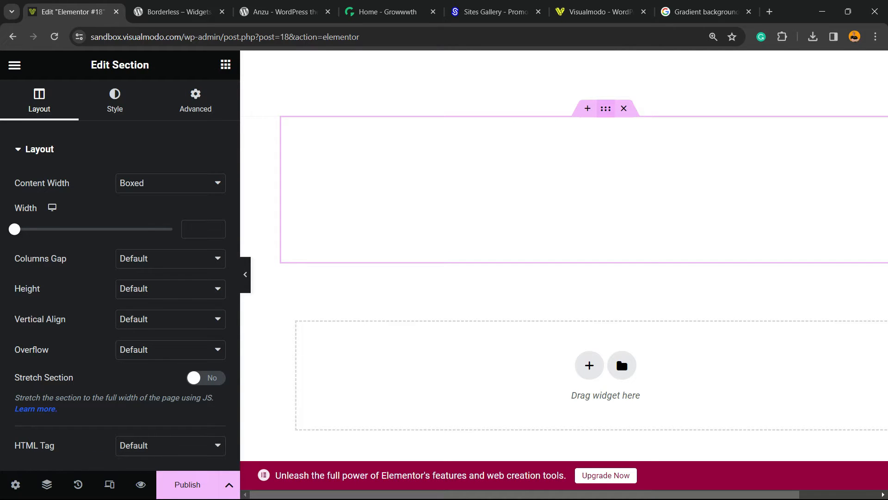
{"action": "double_click", "coordinate": [44, 378]}
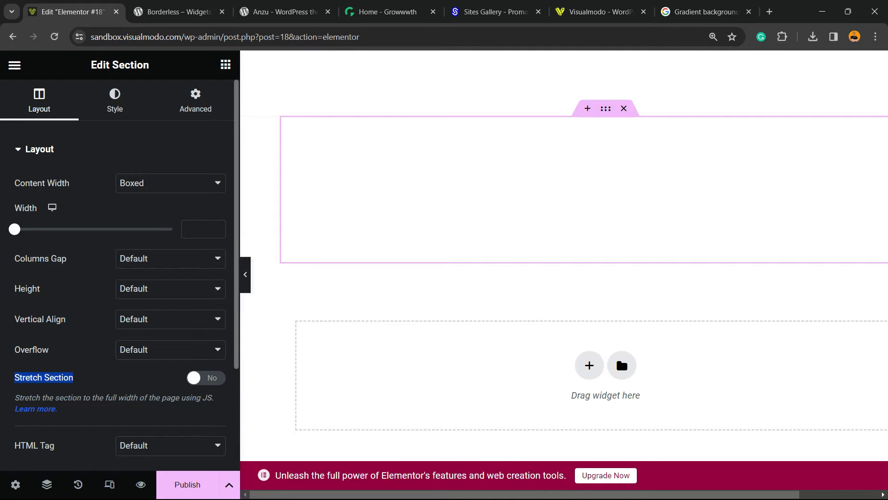
{"action": "left_click", "coordinate": [205, 378]}
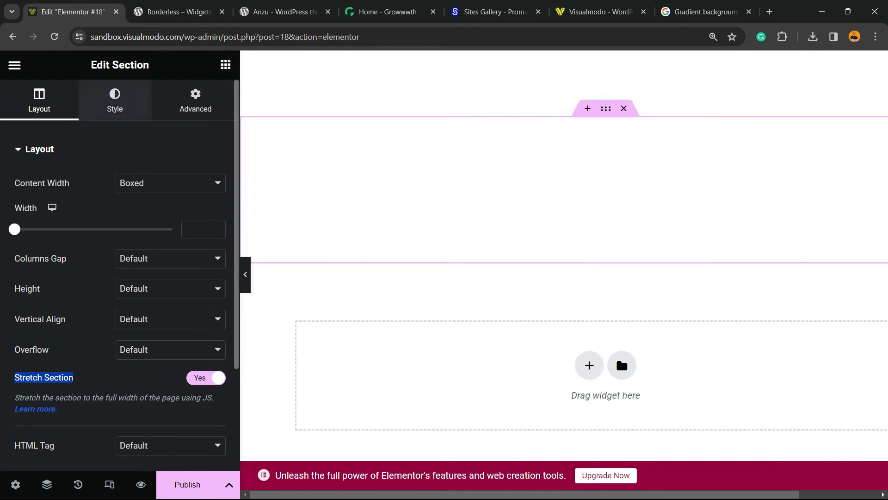
{"action": "left_click", "coordinate": [114, 100]}
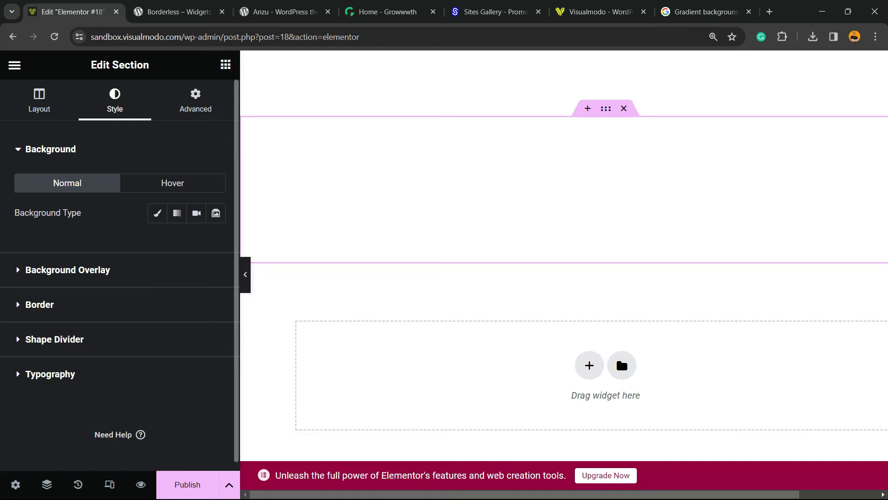
{"action": "mouse_move", "coordinate": [176, 213]}
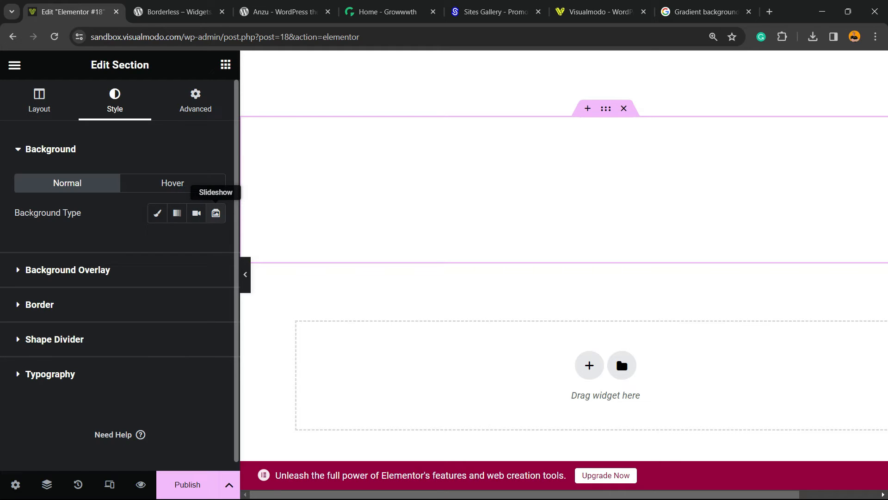
Set the section background type to Gradient with first colour hex 221111.
{"action": "left_click", "coordinate": [176, 213]}
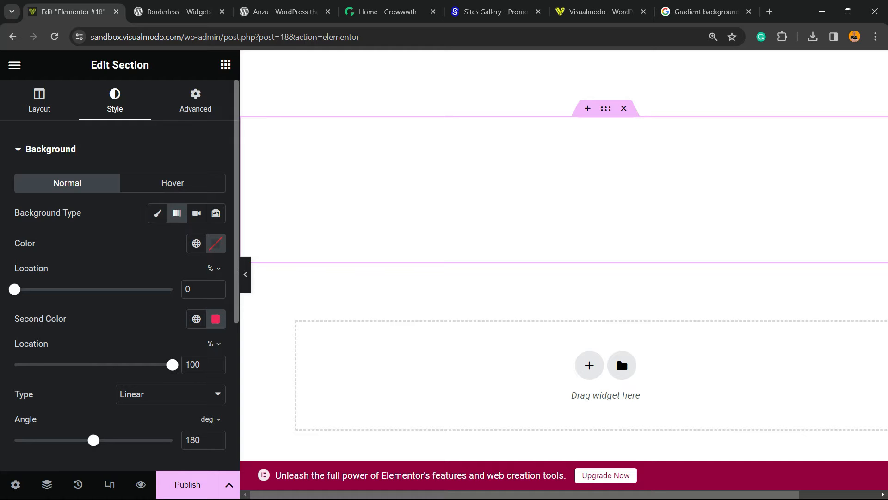
{"action": "left_click", "coordinate": [215, 243]}
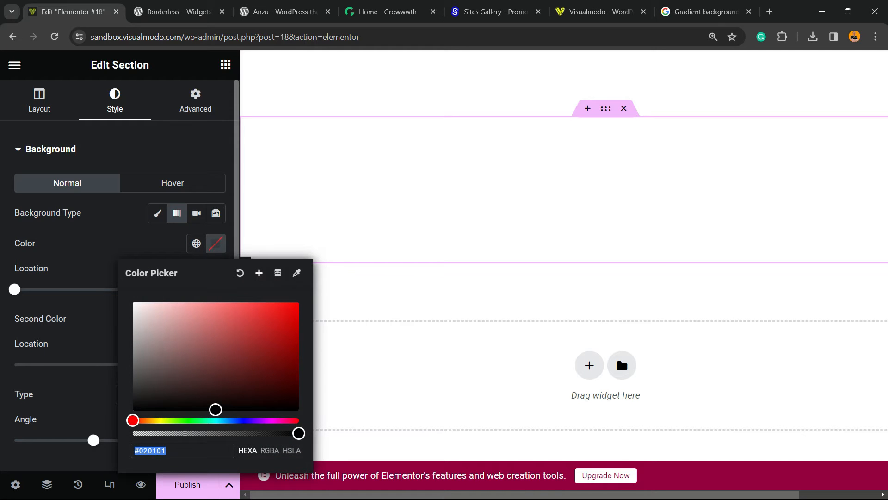
{"action": "type", "text": "221111"}
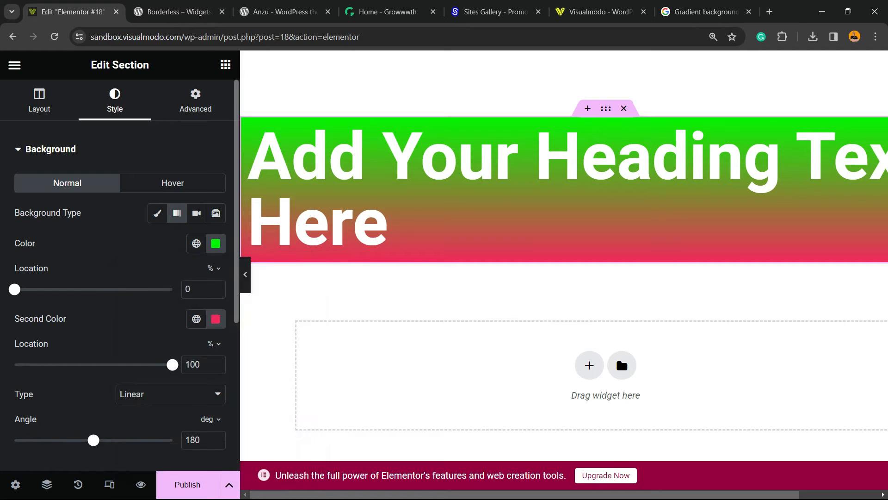
Try the gradient colour stops at 26, 20, 37 and 81 percent, keeping green above pink.
{"action": "left_click_drag", "start_coordinate": [14, 289], "coordinate": [54, 289]}
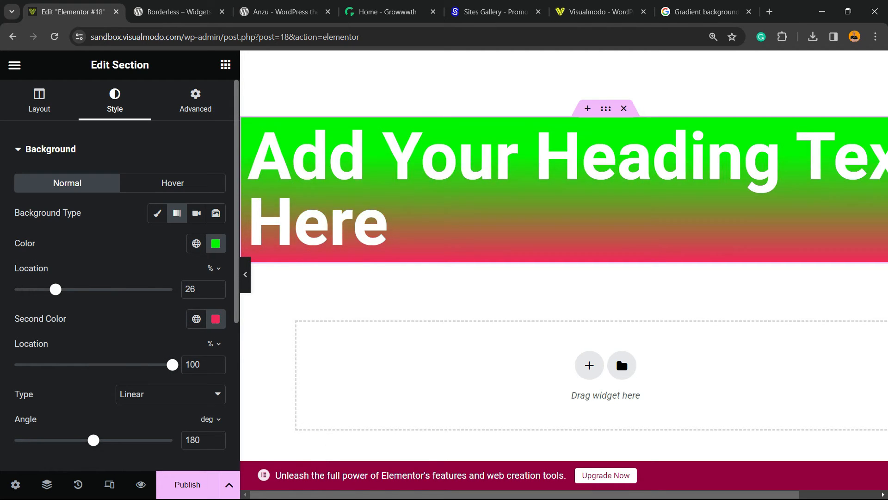
{"action": "left_click_drag", "start_coordinate": [55, 289], "coordinate": [47, 289]}
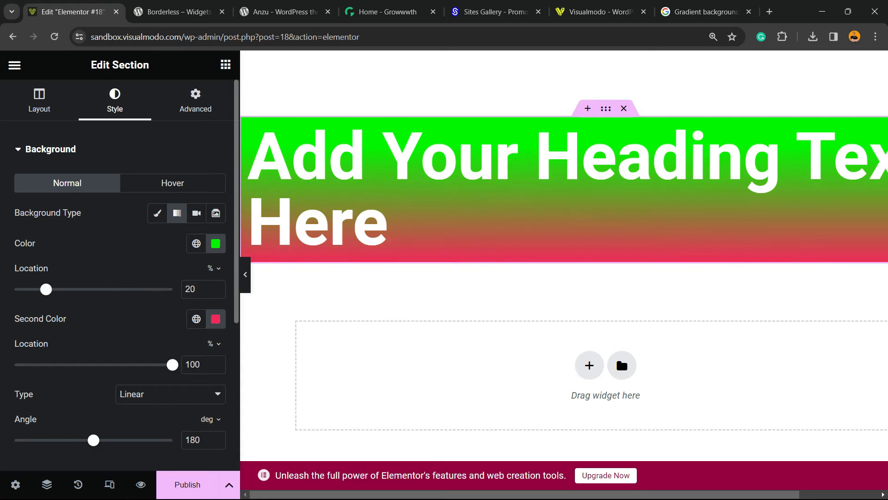
{"action": "left_click_drag", "start_coordinate": [45, 289], "coordinate": [72, 289]}
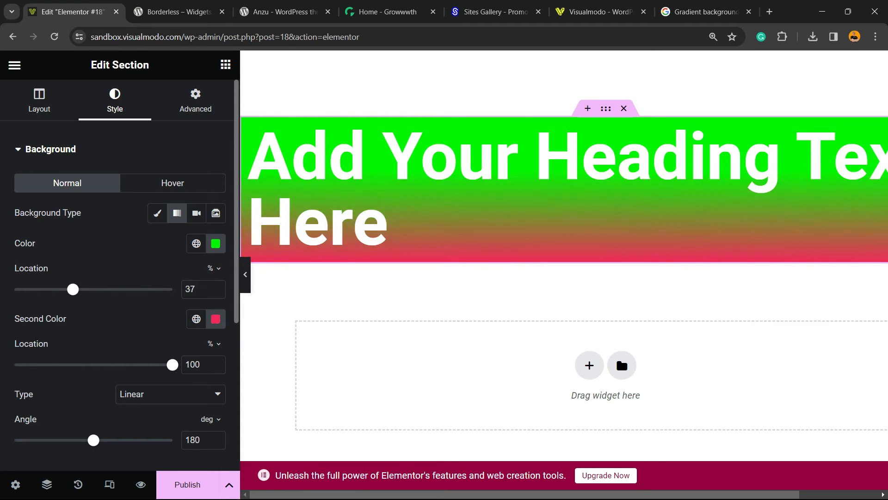
{"action": "left_click_drag", "start_coordinate": [73, 288], "coordinate": [14, 289]}
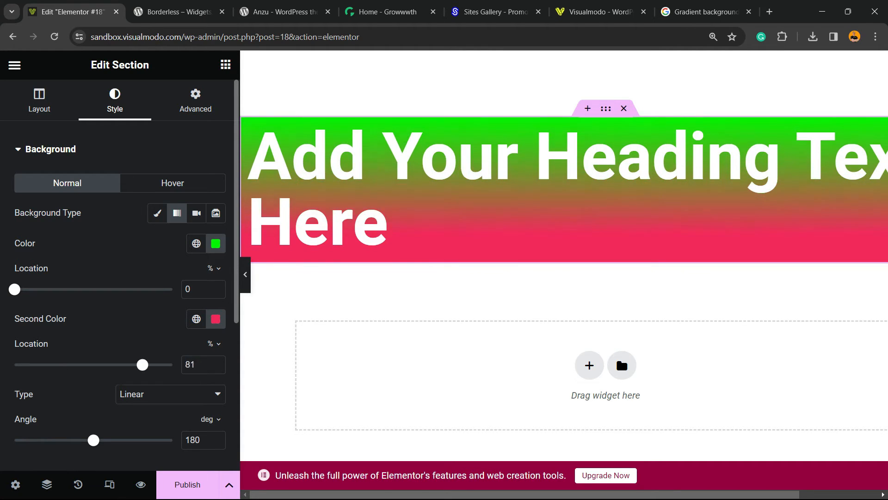
{"action": "left_click_drag", "start_coordinate": [141, 364], "coordinate": [172, 364]}
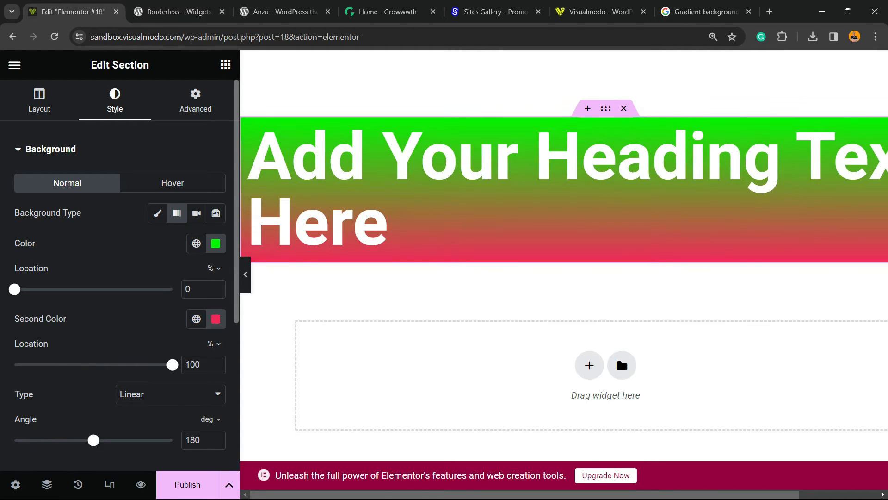
Try a radial gradient, revert to linear and set the angle to 261° (pink left, green right).
{"action": "left_click", "coordinate": [171, 394]}
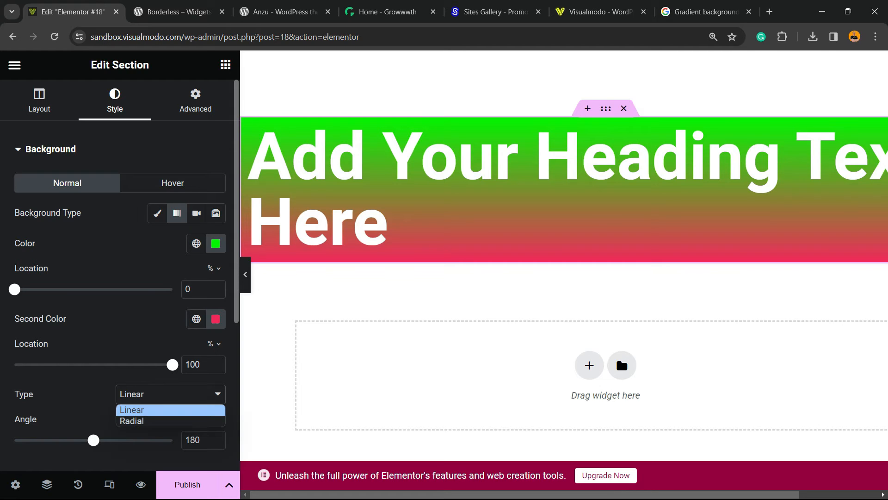
{"action": "left_click", "coordinate": [132, 421]}
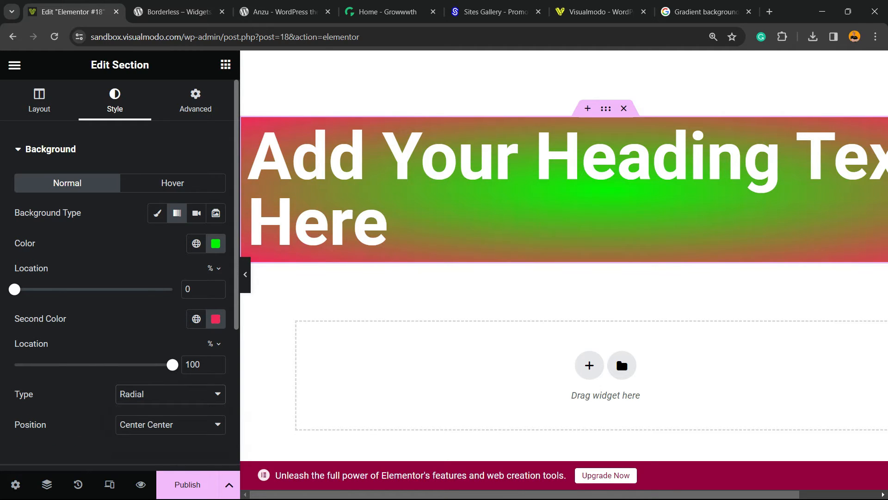
{"action": "left_click", "coordinate": [169, 394]}
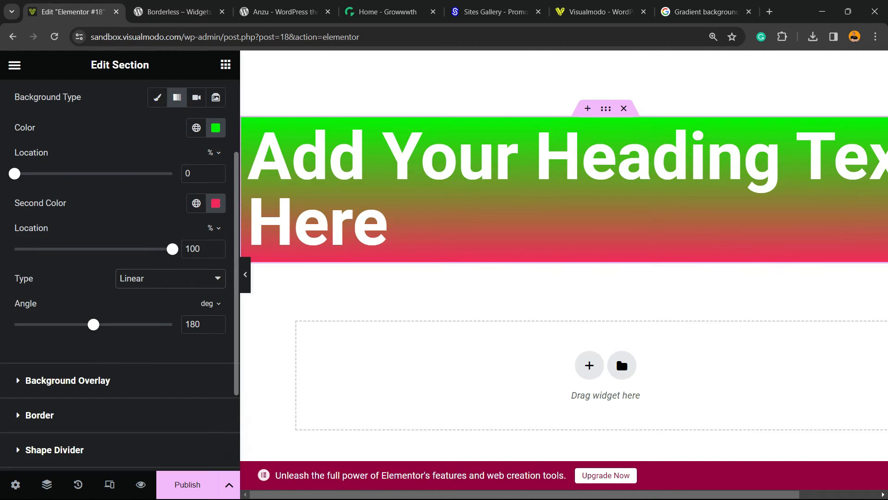
{"action": "left_click_drag", "start_coordinate": [93, 324], "coordinate": [14, 324]}
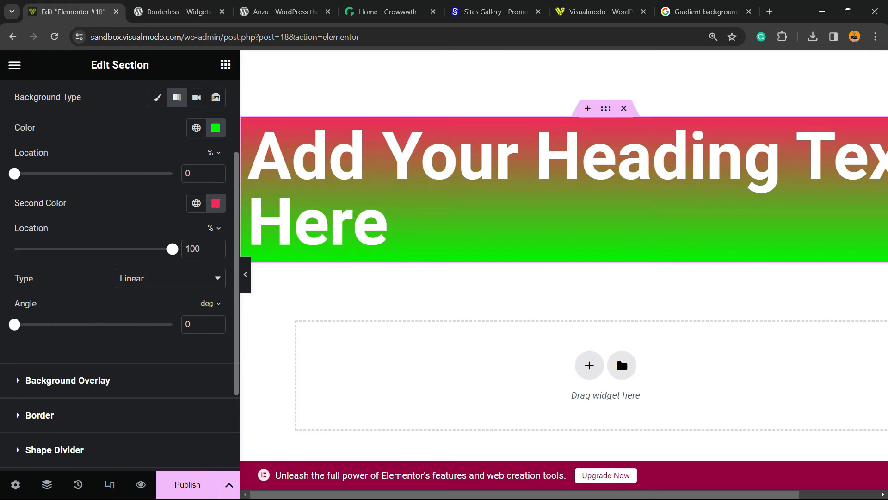
{"action": "left_click_drag", "start_coordinate": [14, 325], "coordinate": [173, 324]}
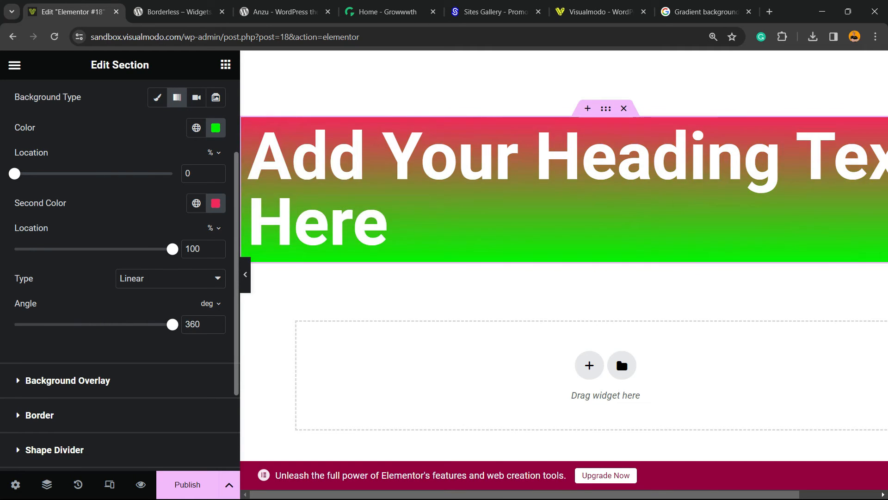
{"action": "left_click_drag", "start_coordinate": [172, 324], "coordinate": [131, 324]}
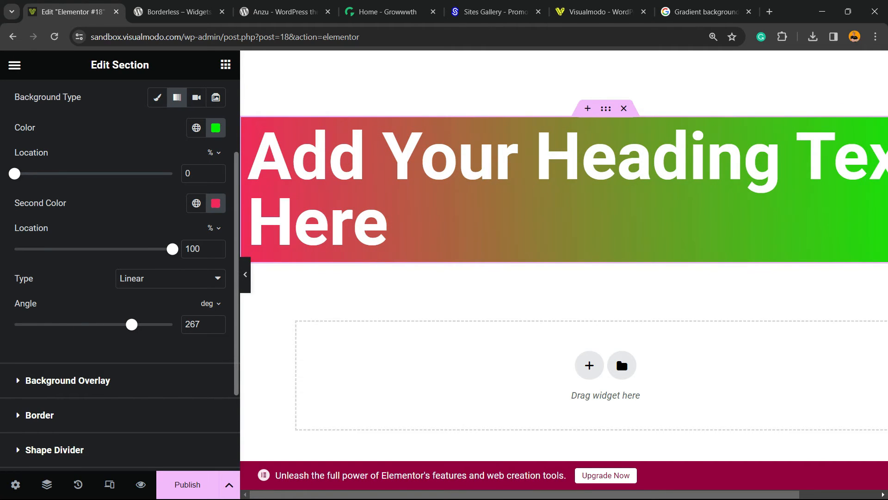
{"action": "left_click_drag", "start_coordinate": [133, 324], "coordinate": [82, 324]}
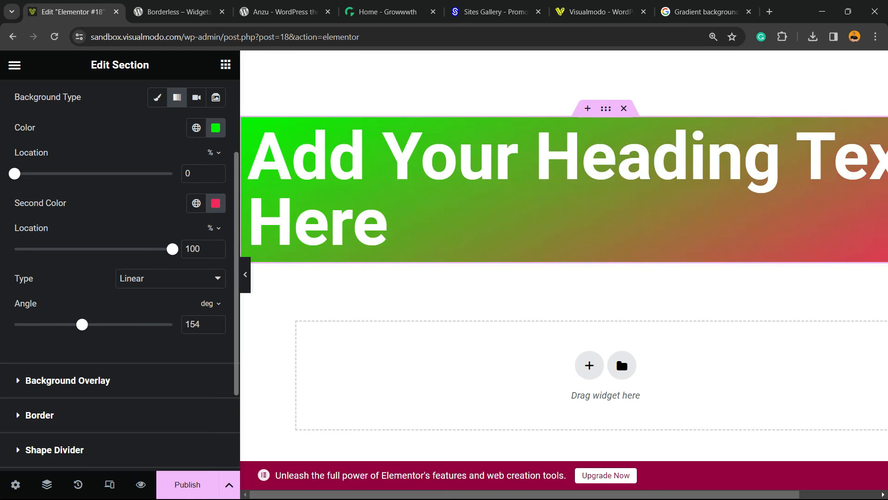
{"action": "left_click_drag", "start_coordinate": [81, 324], "coordinate": [128, 323]}
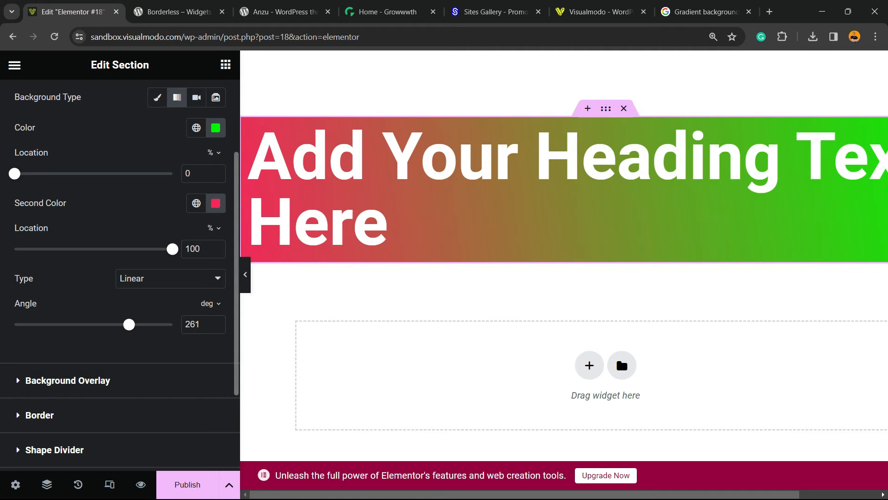
Switch to the section's Advanced settings showing margin and padding.
{"action": "scroll", "scroll_direction": "down", "scroll_amount": 3}
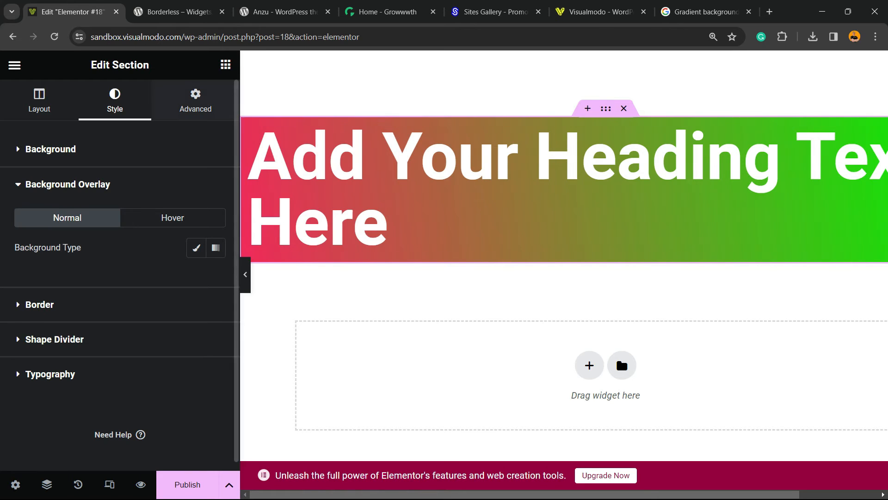
{"action": "left_click", "coordinate": [196, 101]}
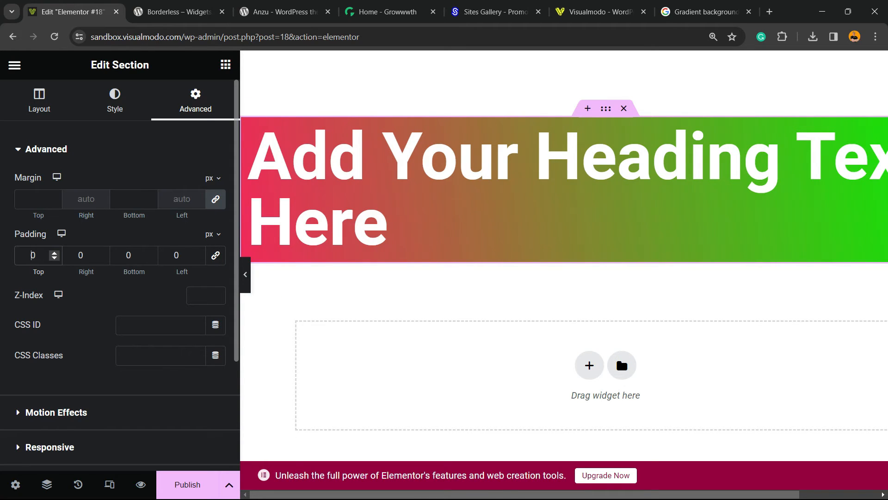
Enter 110 px top padding for the section and center the heading.
{"action": "type", "text": "110"}
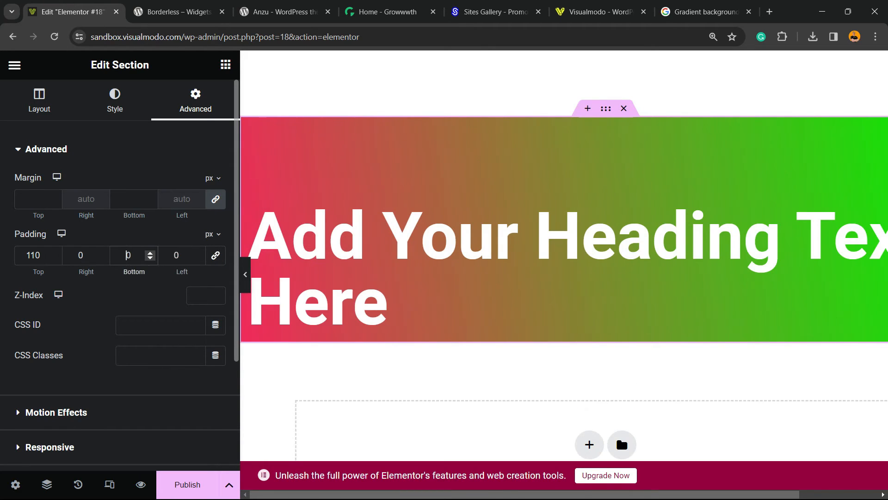
{"action": "type", "text": "110"}
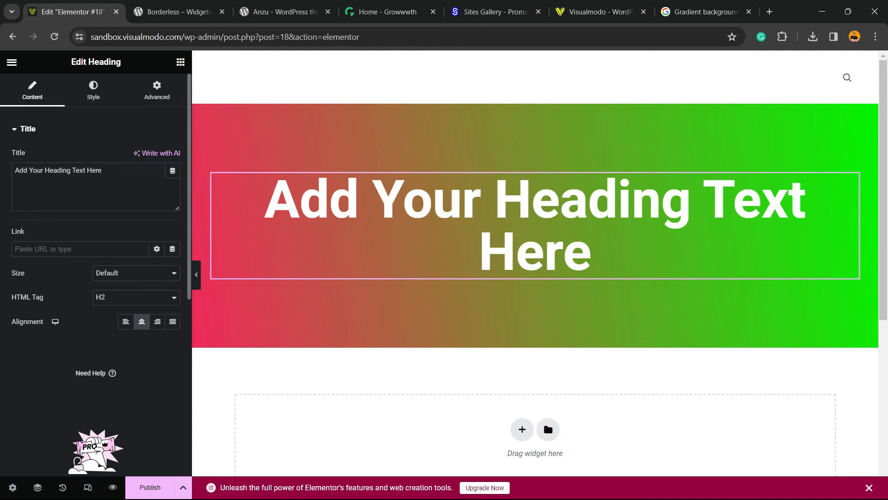
{"action": "left_click", "coordinate": [534, 226]}
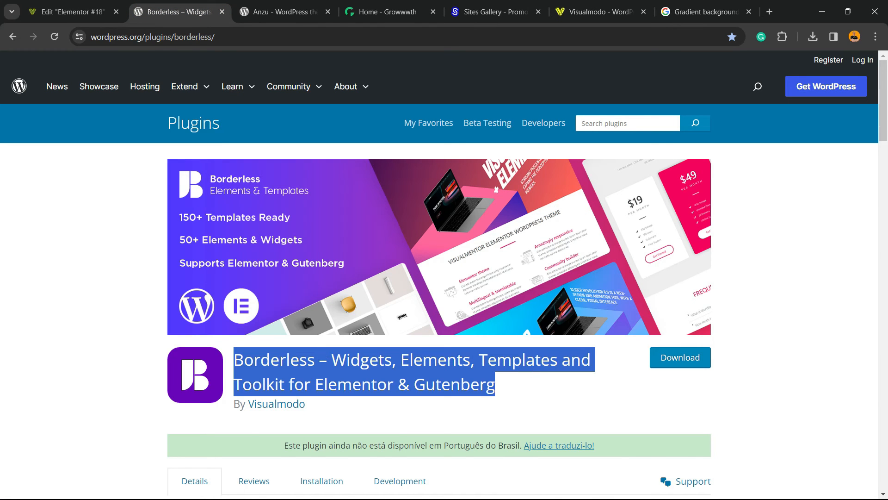
Browse the Anzu theme page and Growwwth listings, then switch to Sites Gallery.
{"action": "left_click", "coordinate": [281, 12]}
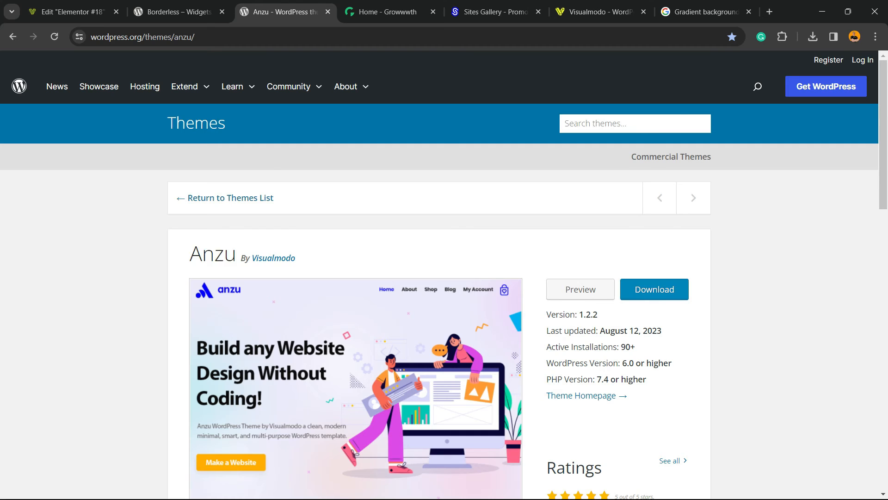
{"action": "scroll", "scroll_direction": "down", "scroll_amount": 3}
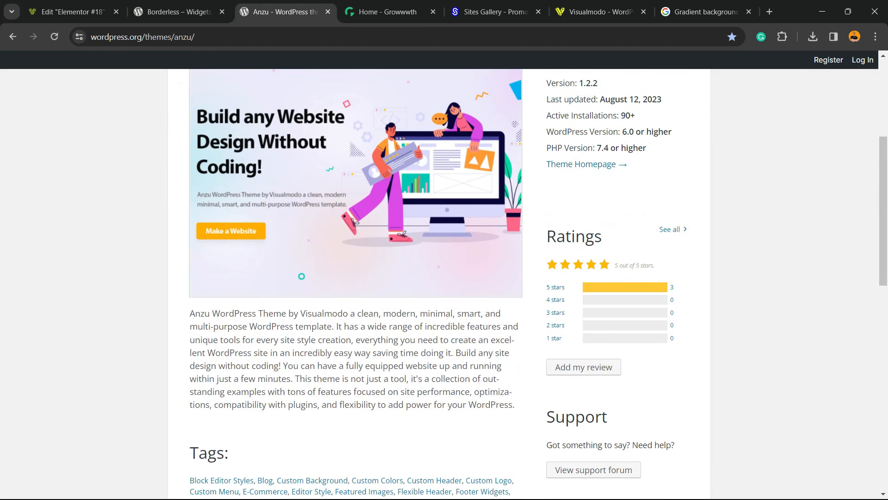
{"action": "left_click", "coordinate": [388, 11]}
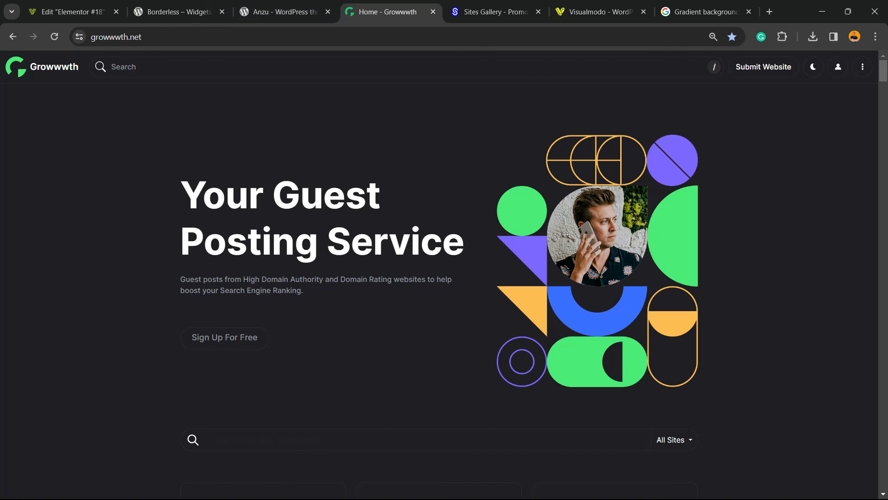
{"action": "scroll", "scroll_direction": "down", "scroll_amount": 3}
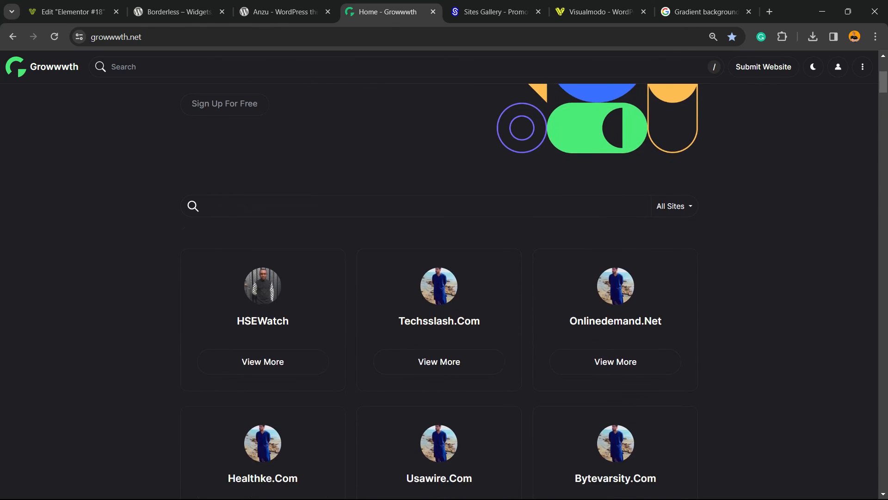
{"action": "scroll", "scroll_direction": "down", "scroll_amount": 3}
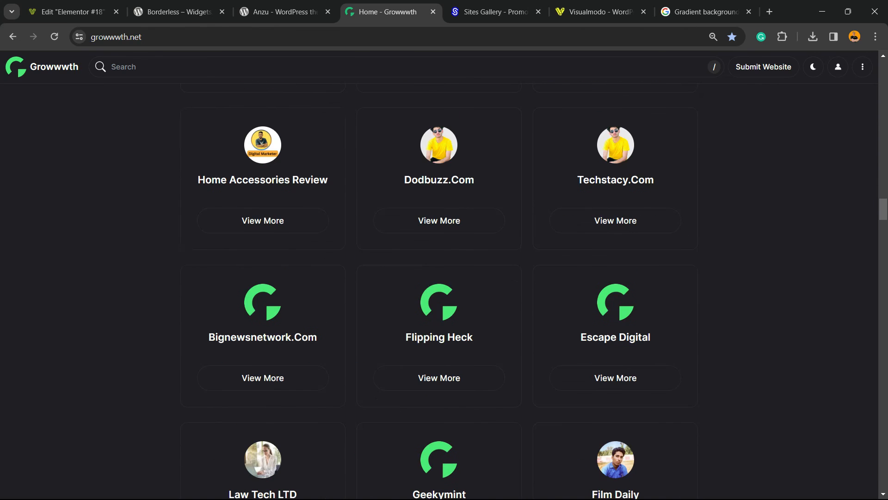
{"action": "left_click", "coordinate": [493, 11]}
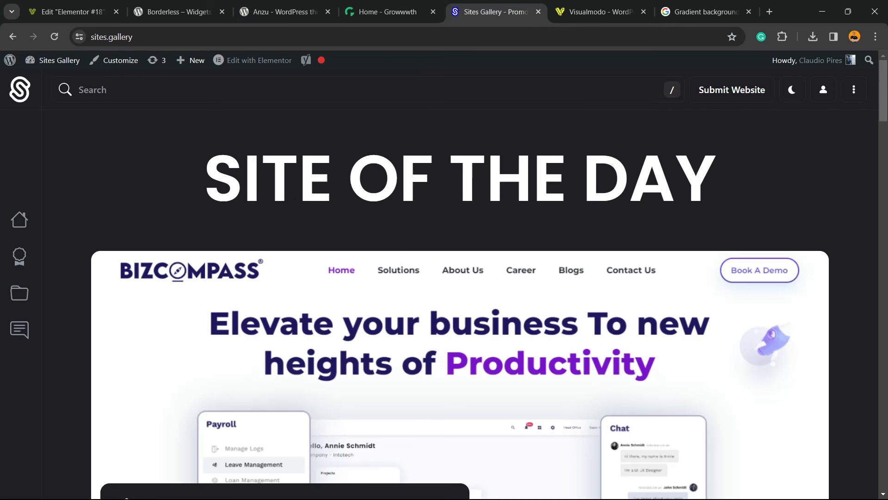
Scroll the Sites Gallery showcase down to the footer, then switch to the Visualmodo website.
{"action": "scroll", "scroll_direction": "down", "scroll_amount": 3}
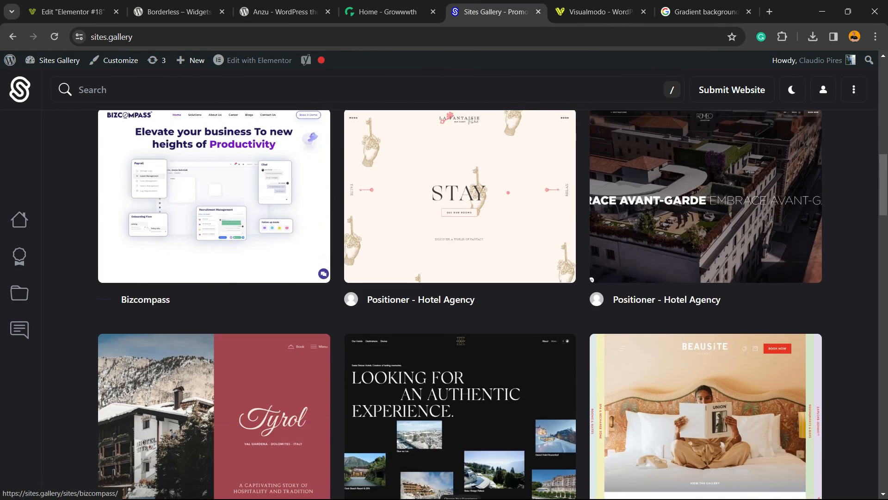
{"action": "scroll", "scroll_direction": "down", "scroll_amount": 3}
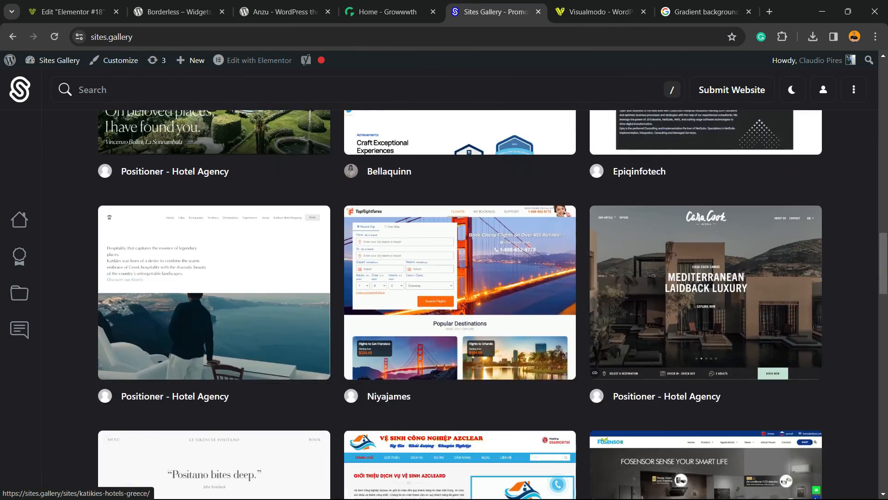
{"action": "scroll", "scroll_direction": "down", "scroll_amount": 3}
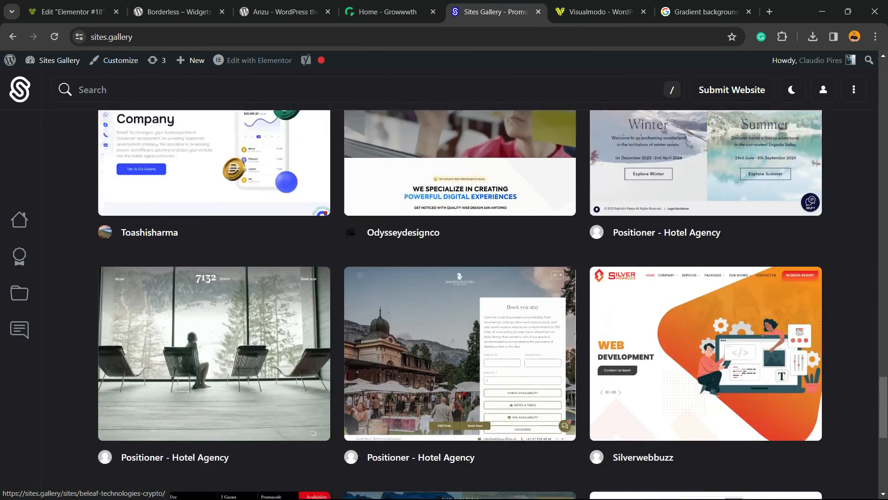
{"action": "scroll", "scroll_direction": "down", "scroll_amount": 3}
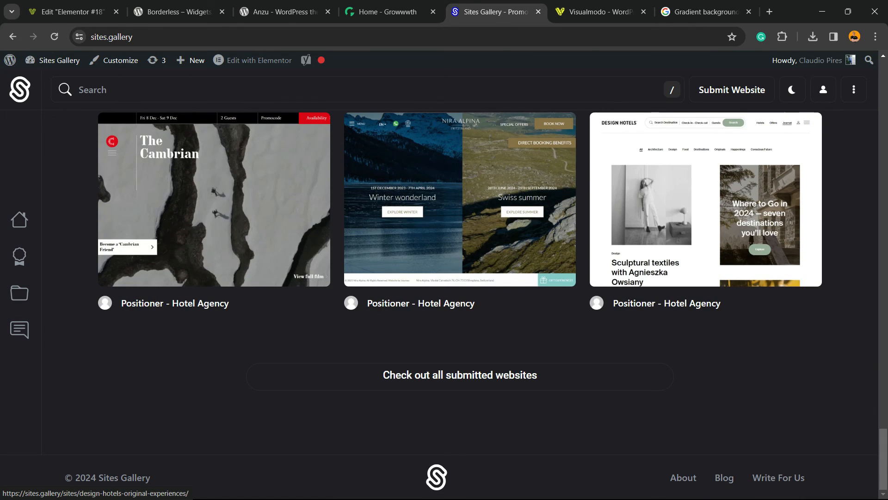
{"action": "left_click", "coordinate": [598, 11]}
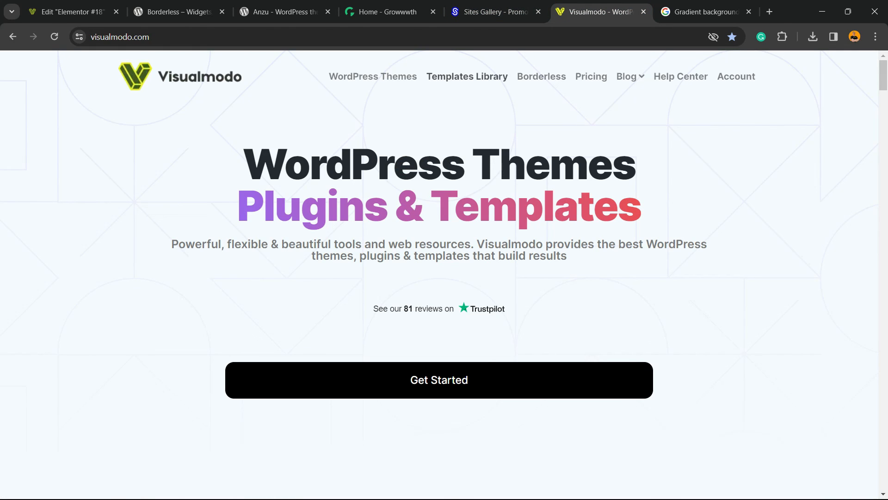
Browse Visualmodo's Templates Library down to the Dental, Coffee Shop and Galerie starter templates.
{"action": "left_click", "coordinate": [466, 77]}
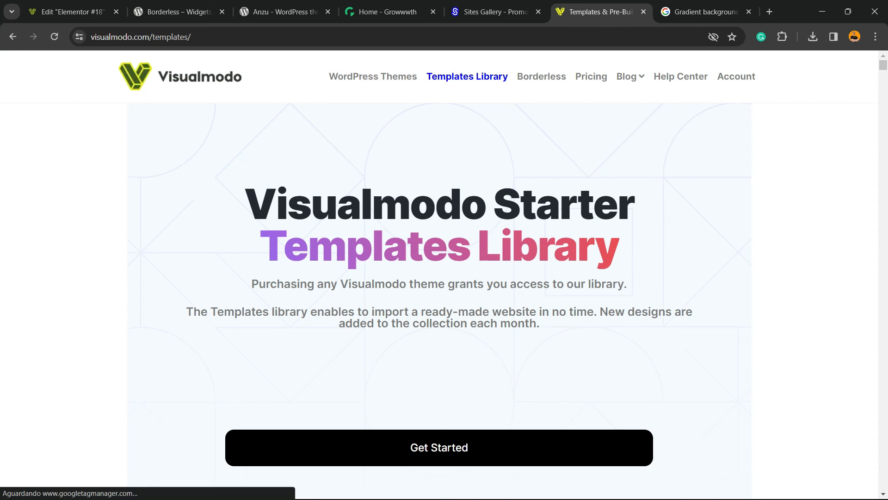
{"action": "scroll", "scroll_direction": "down", "scroll_amount": 3}
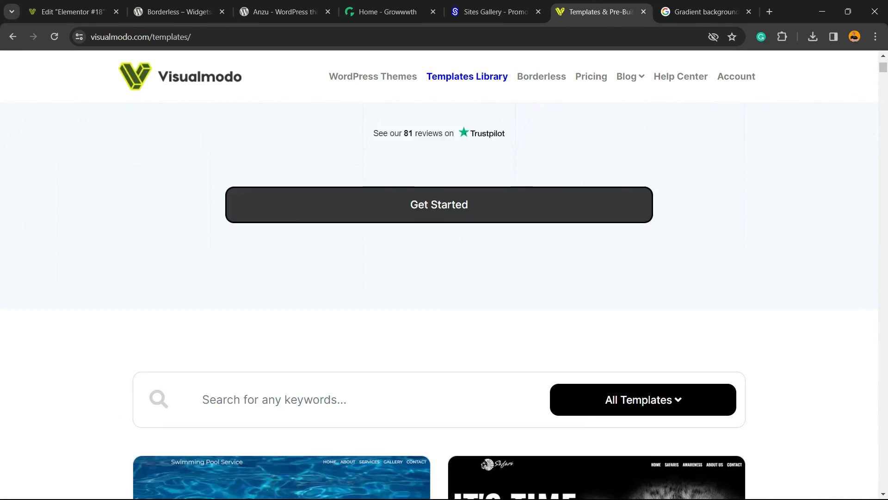
{"action": "scroll", "scroll_direction": "down", "scroll_amount": 3}
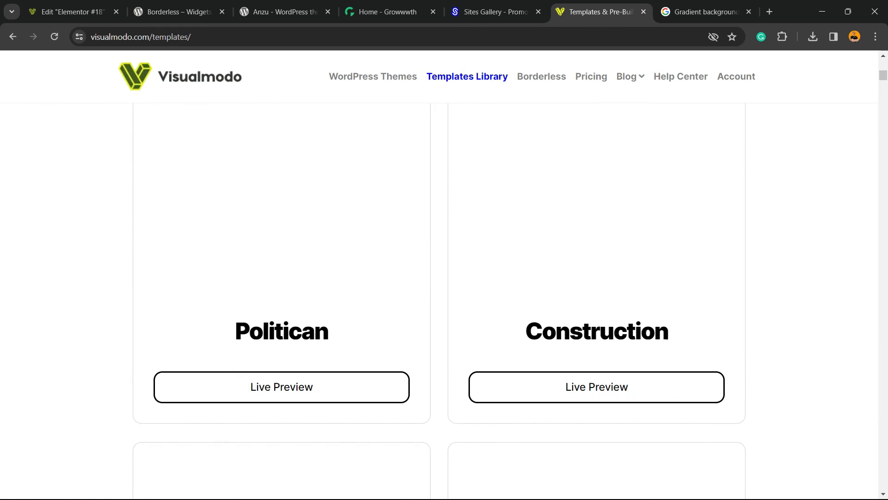
{"action": "scroll", "scroll_direction": "down", "scroll_amount": 3}
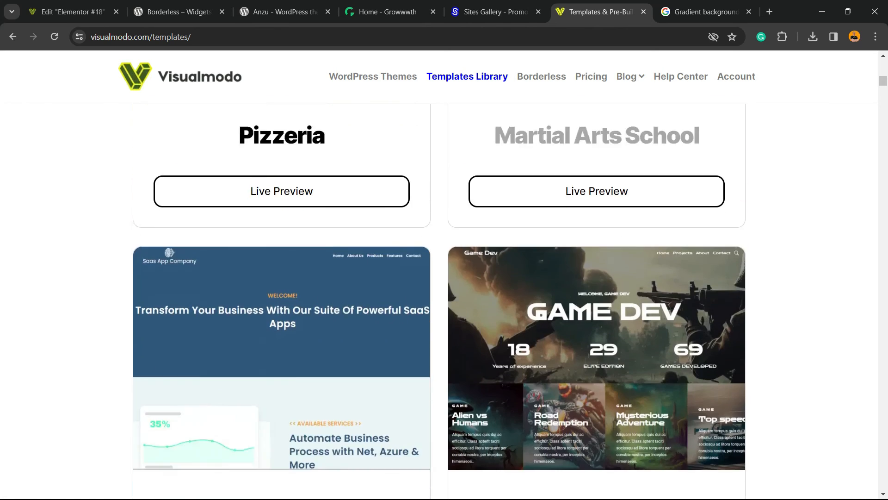
{"action": "scroll", "scroll_direction": "down", "scroll_amount": 3}
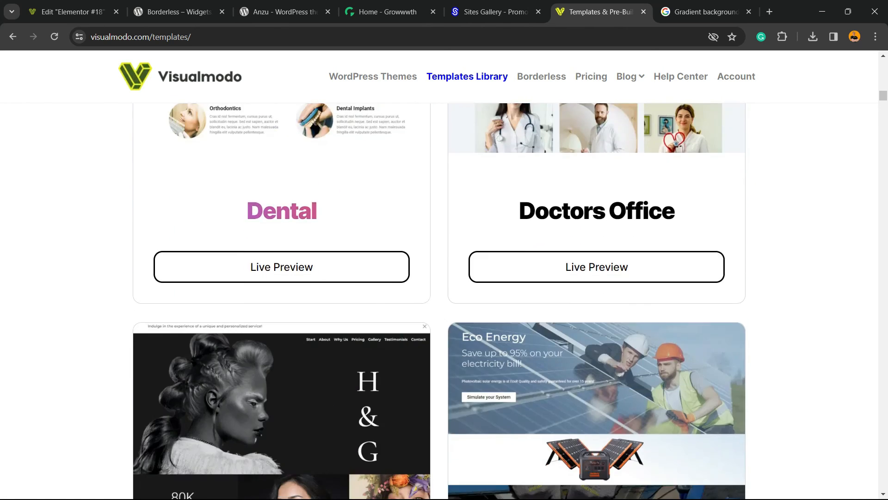
{"action": "scroll", "scroll_direction": "down", "scroll_amount": 3}
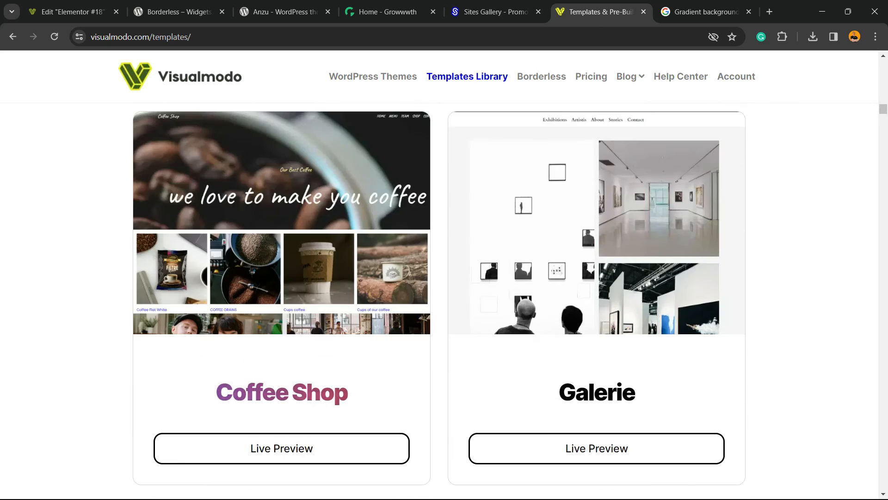